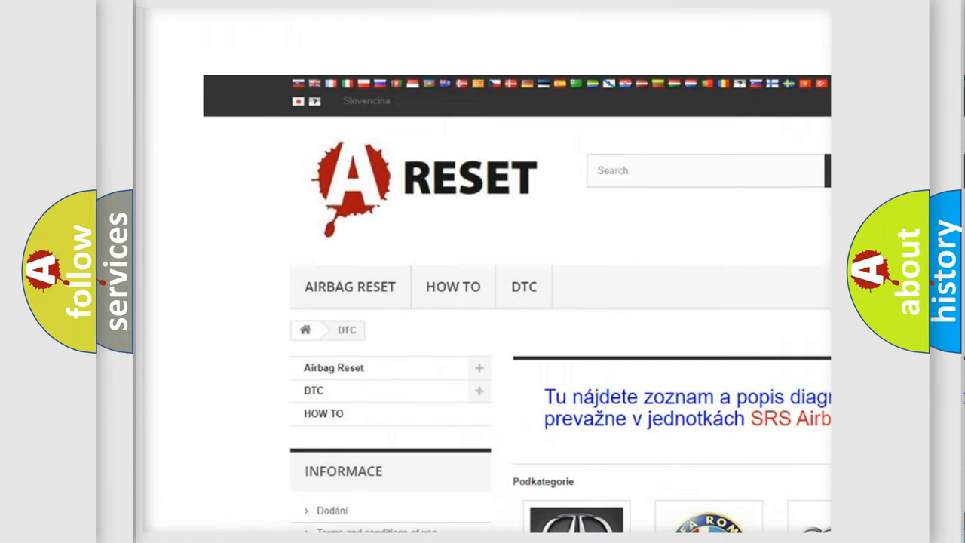
Scroll down the DTC brand grid until the Toyota, Volkswagen and Volvo tiles are visible
scroll(down, 3)
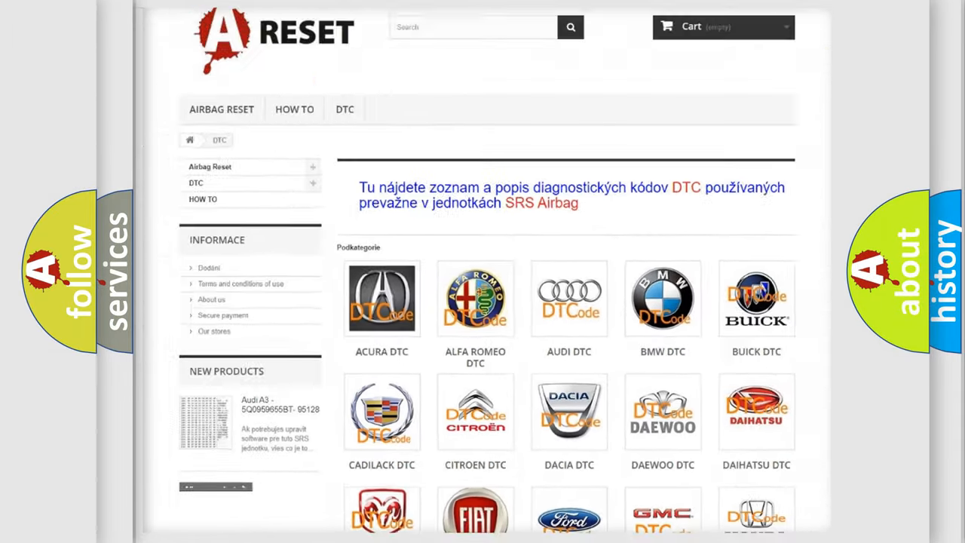
scroll(down, 3)
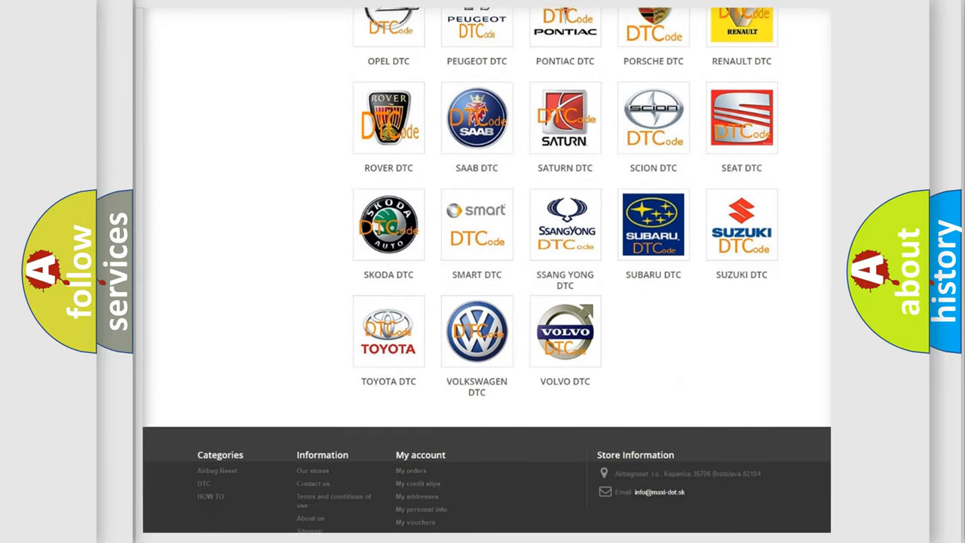
scroll(down, 3)
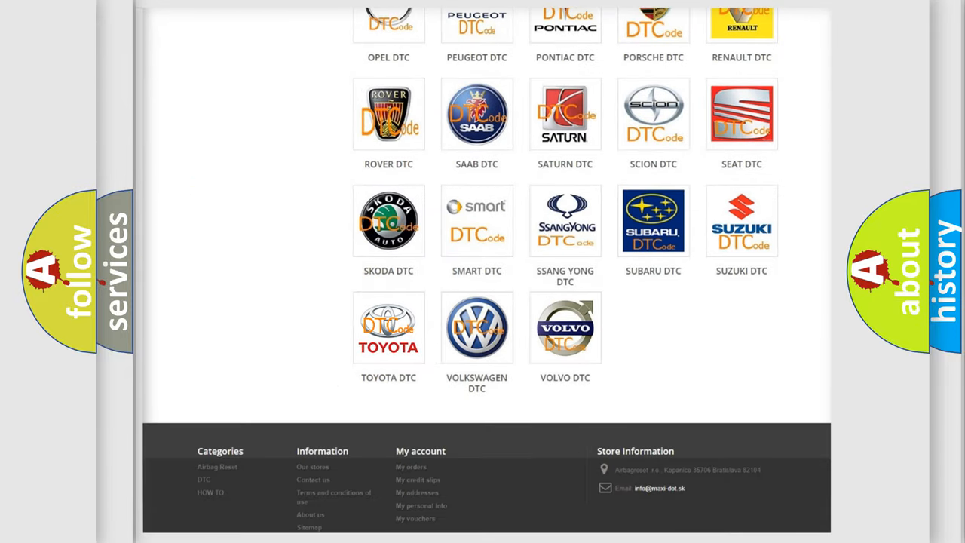
Open the Toyota DTC tile and look down through its code subcategories and back to the top
click(389, 327)
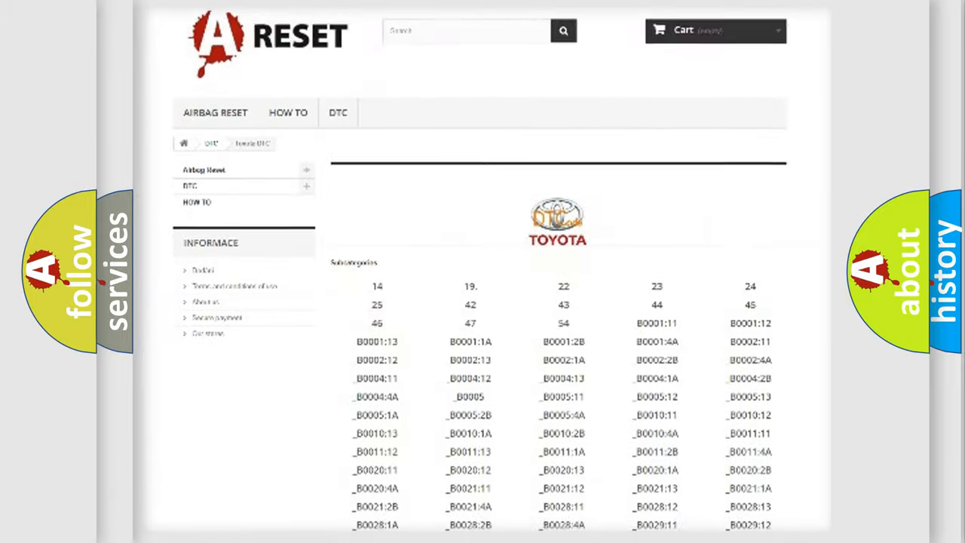
scroll(down, 3)
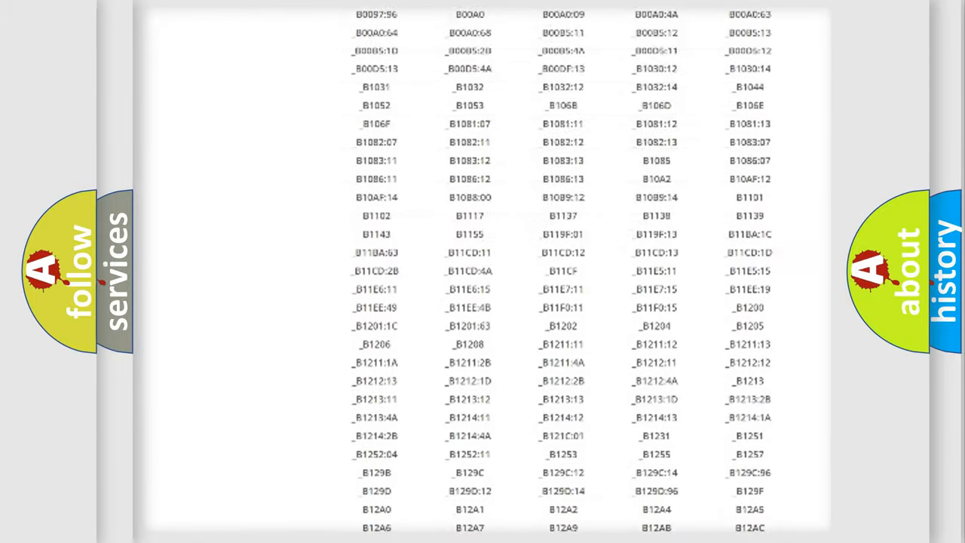
scroll(up, 3)
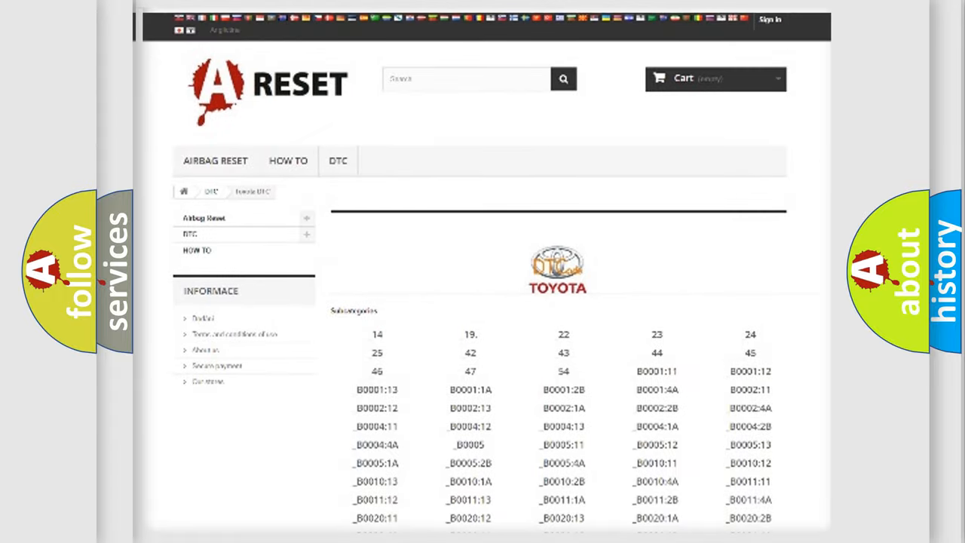